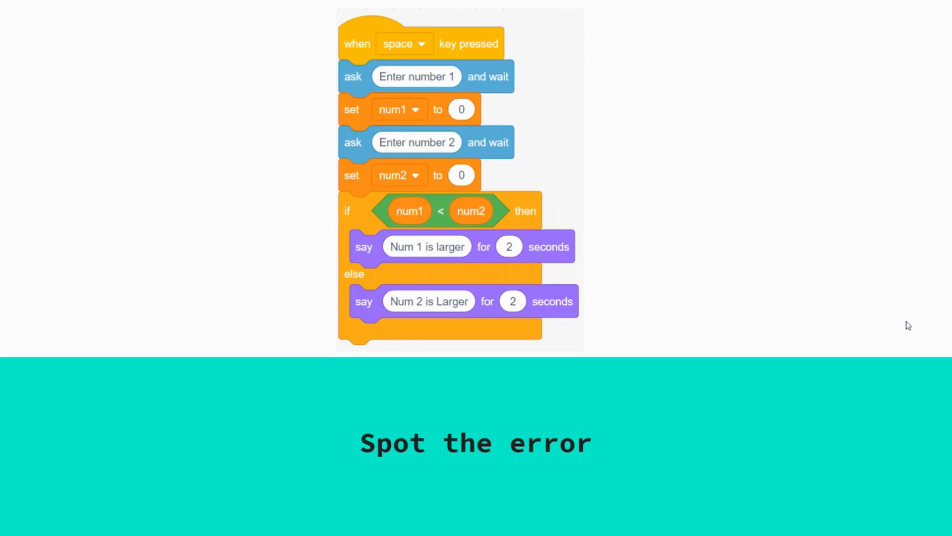
mouse_move(372, 256)
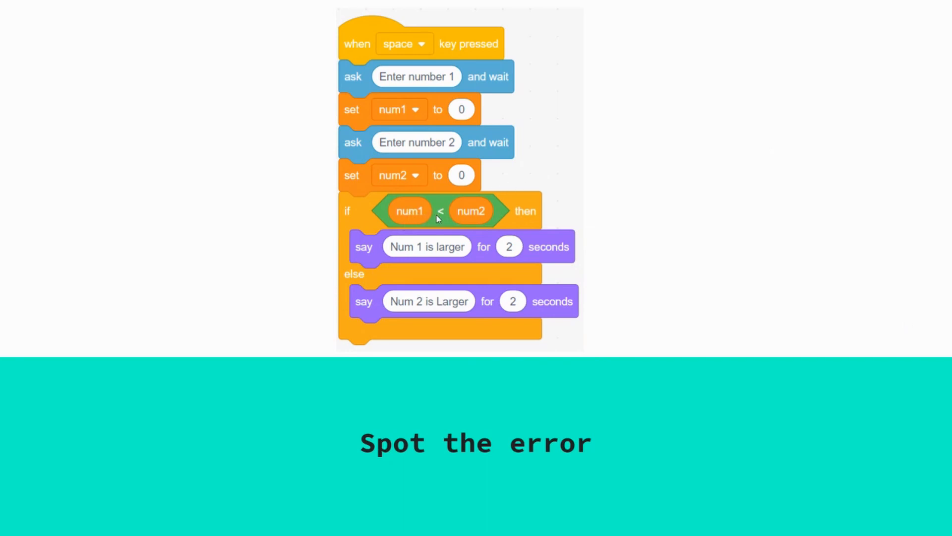
mouse_move(406, 254)
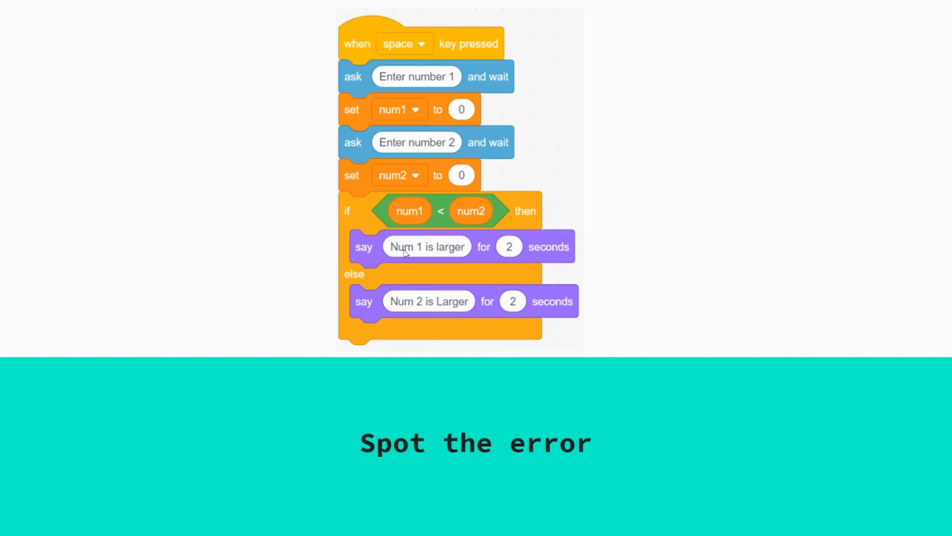
mouse_move(720, 226)
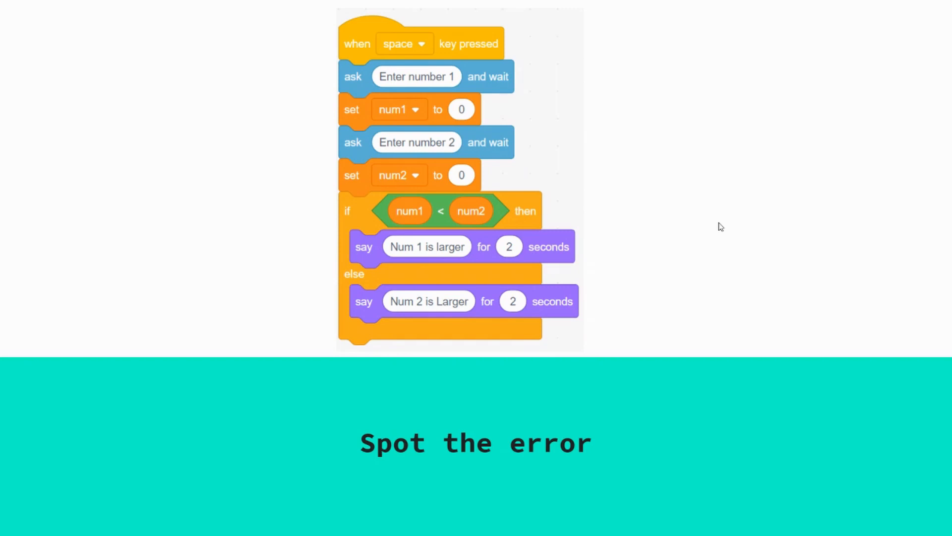
mouse_move(399, 220)
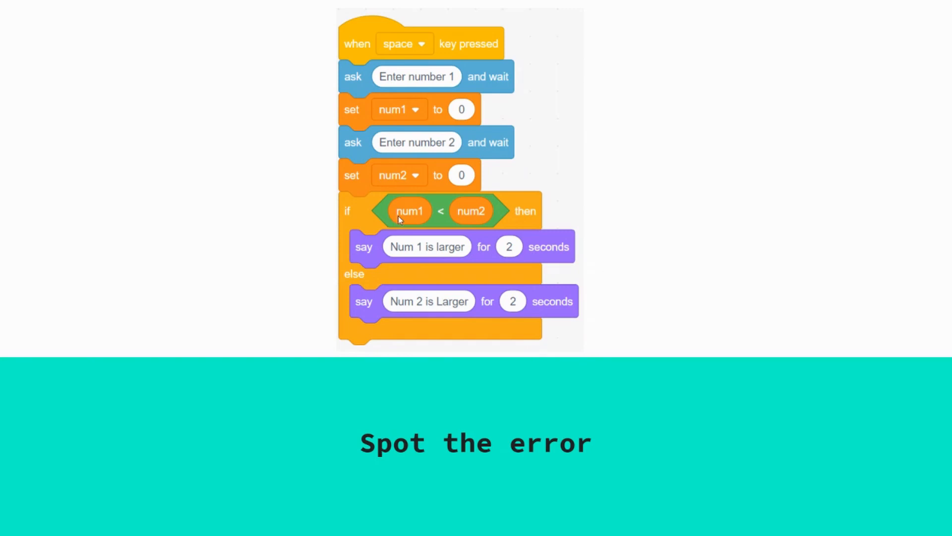
mouse_move(417, 210)
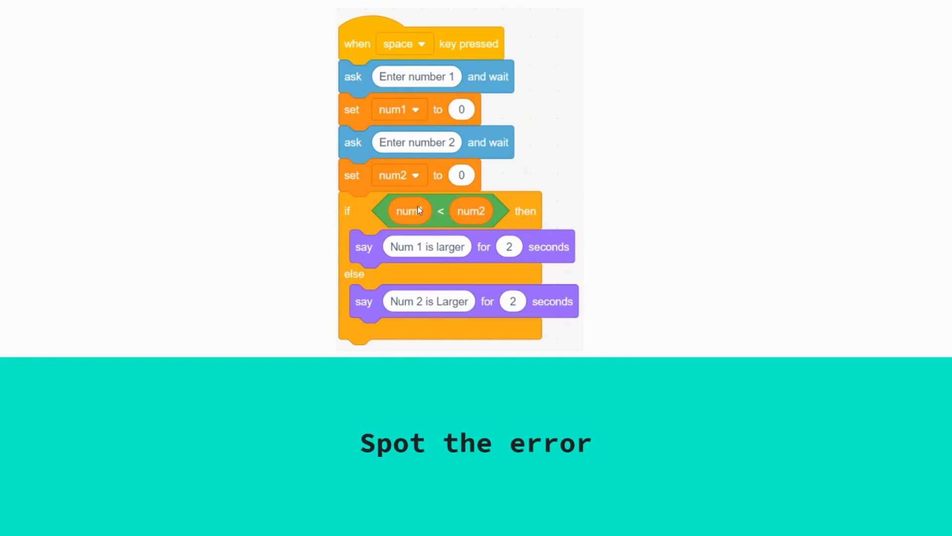
mouse_move(530, 183)
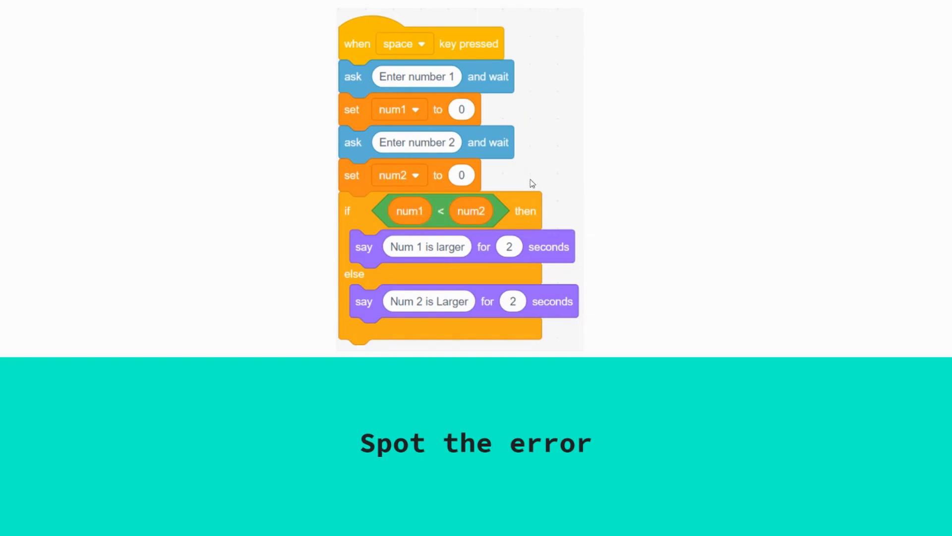
mouse_move(742, 156)
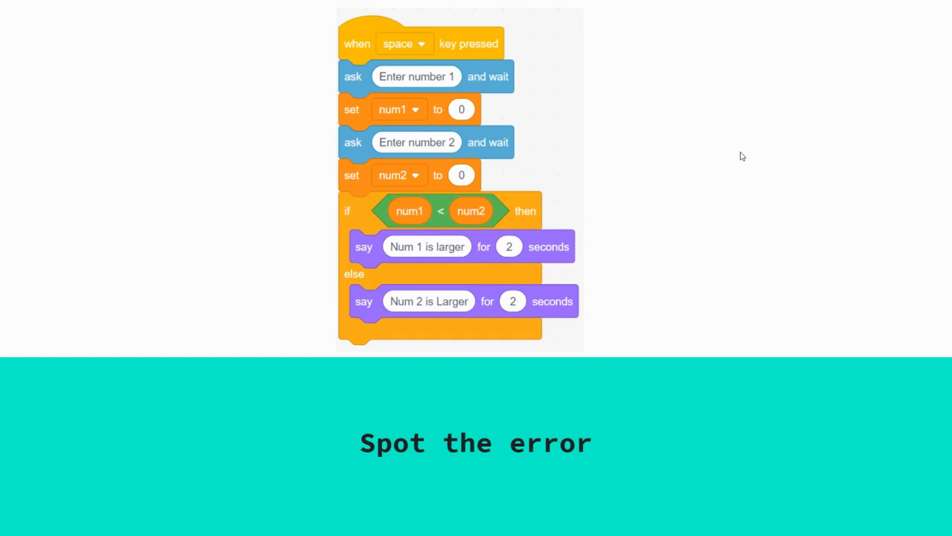